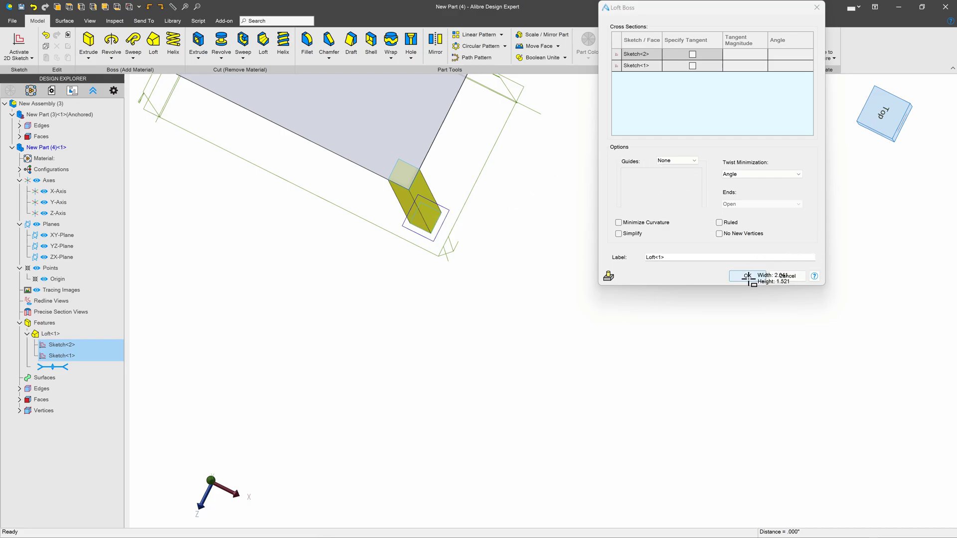
# Cancel the Loft Boss setup and switch to the empty New Assembly (3) window.
pyautogui.click(745, 276)
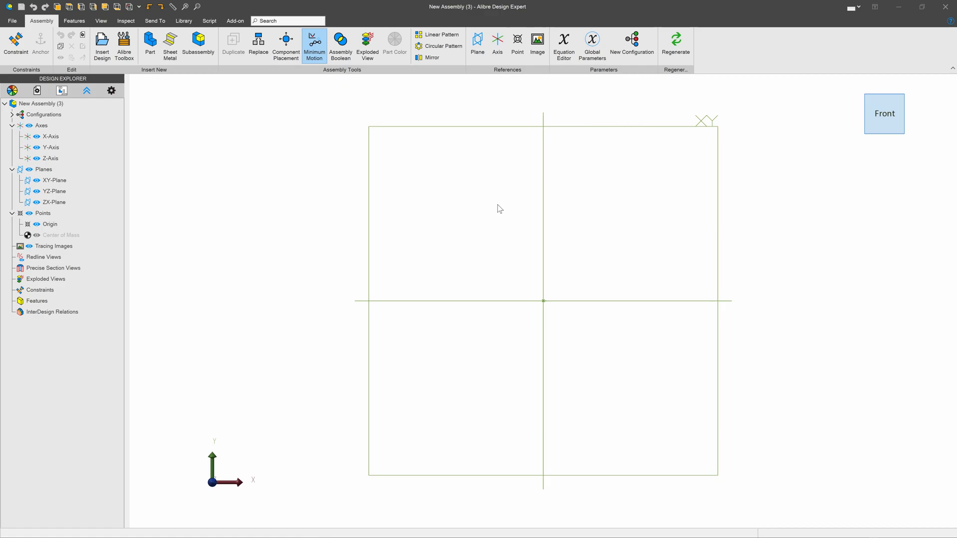
pyautogui.moveTo(213, 60)
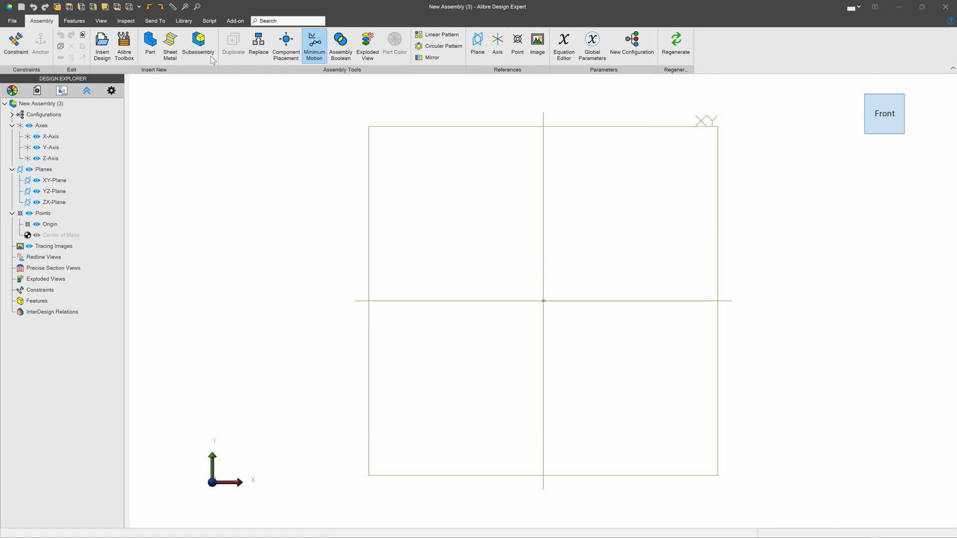
# Insert New Part (3) and add Plane<1> offset from its ZX-Plane.
pyautogui.click(149, 46)
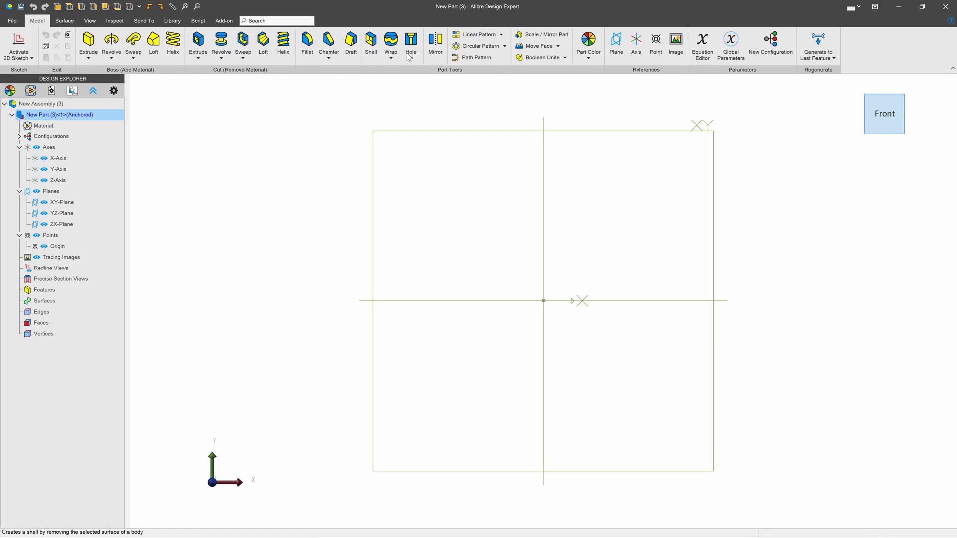
pyautogui.moveTo(198, 43)
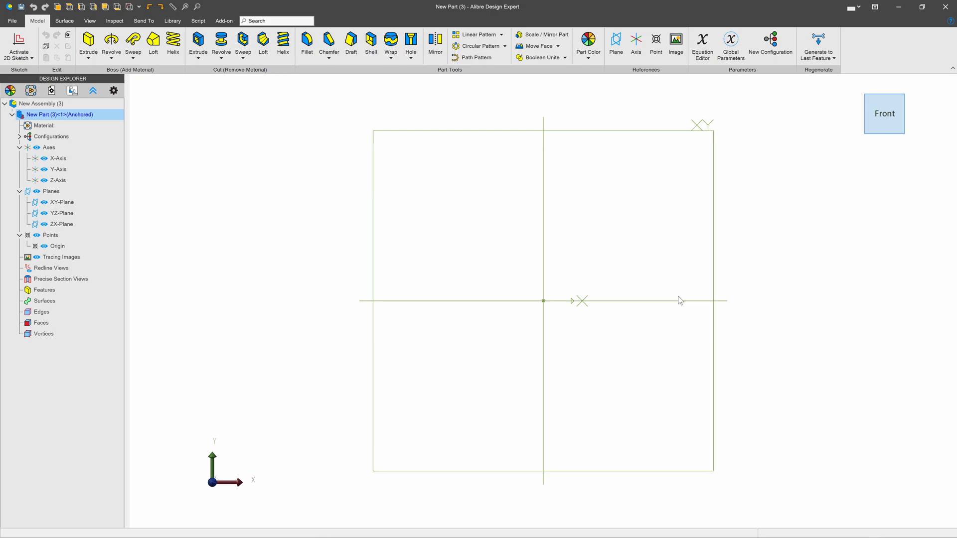
pyautogui.click(61, 224)
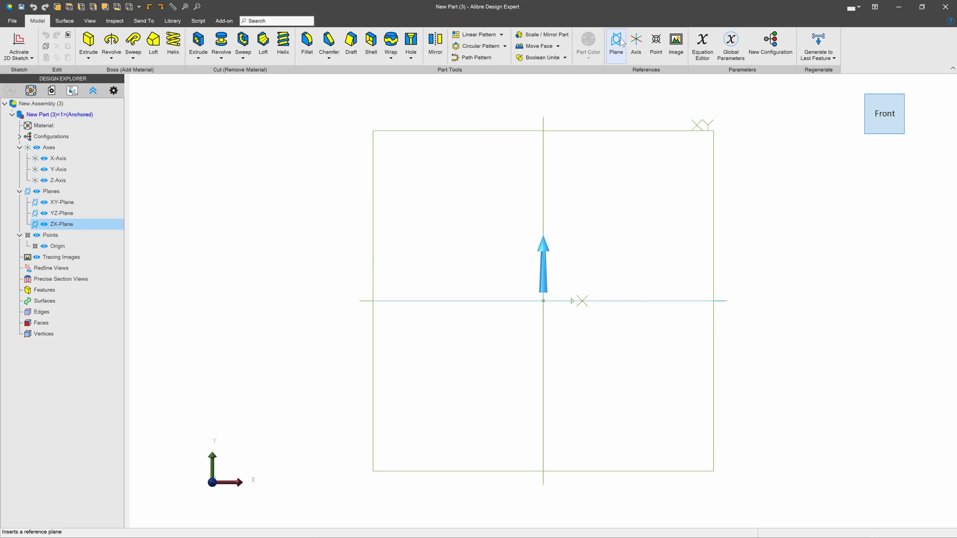
pyautogui.click(616, 40)
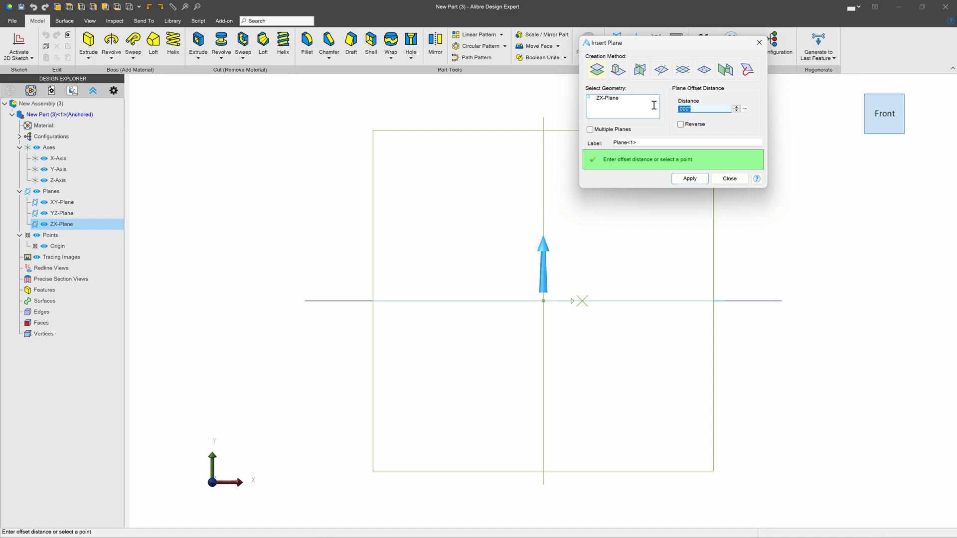
pyautogui.click(689, 179)
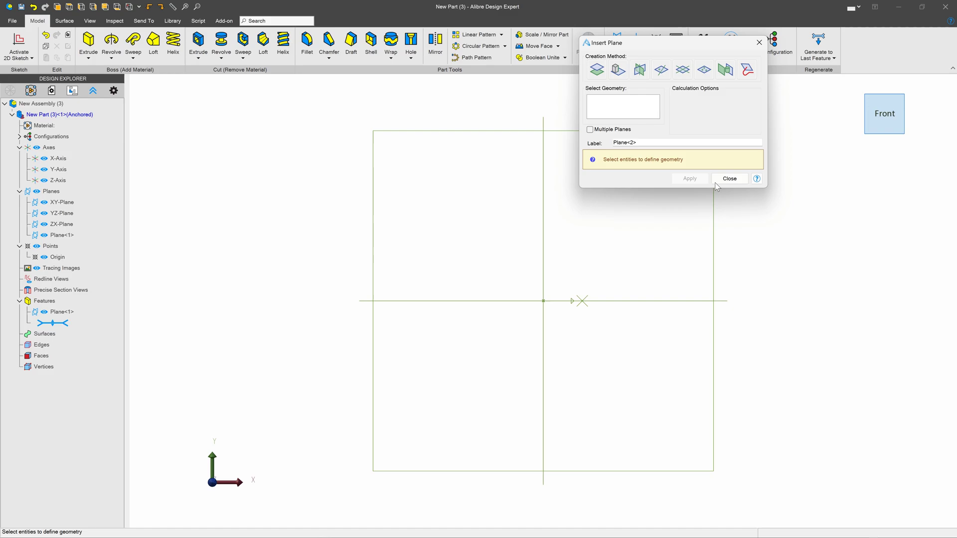
pyautogui.click(729, 178)
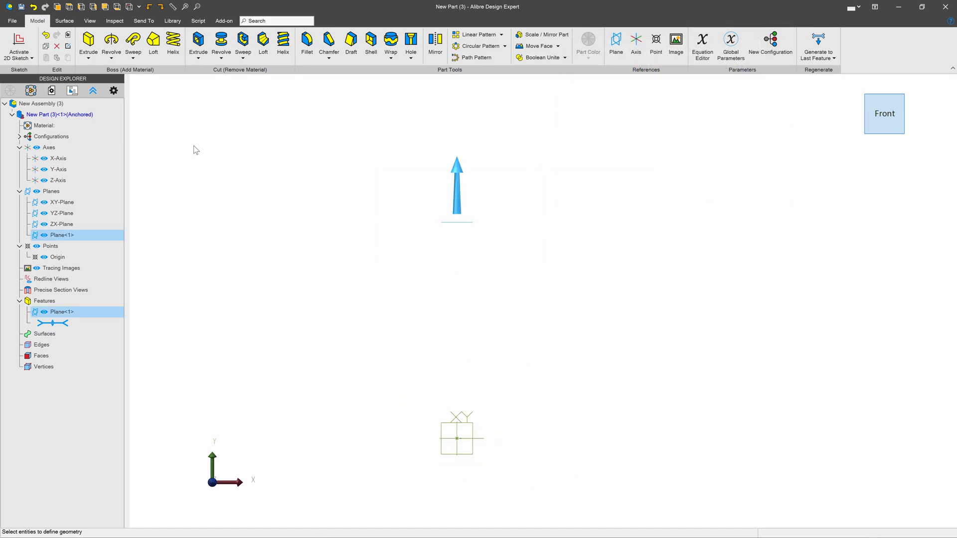
# Sketch a center-based 72 by 36 rectangle on Plane<1> as Sketch<1>.
pyautogui.click(18, 46)
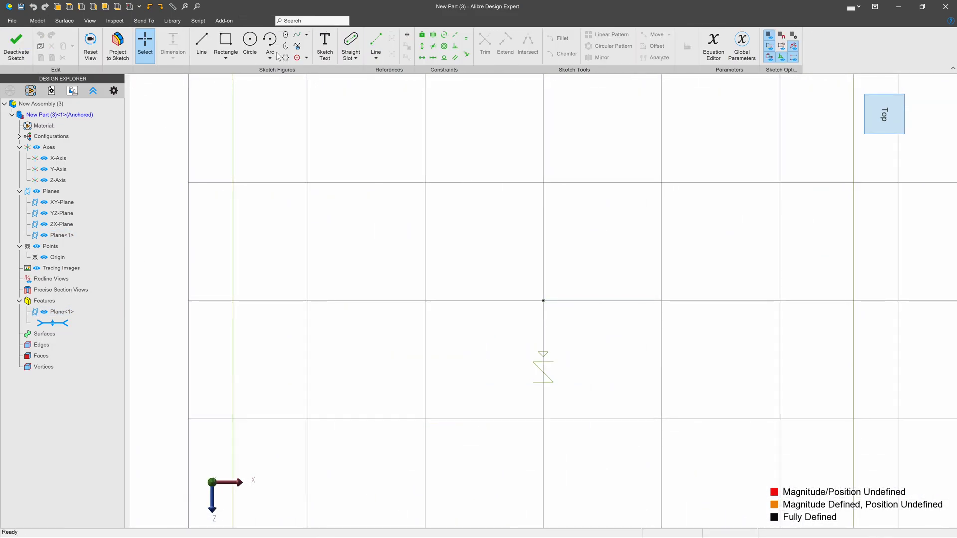
pyautogui.click(226, 46)
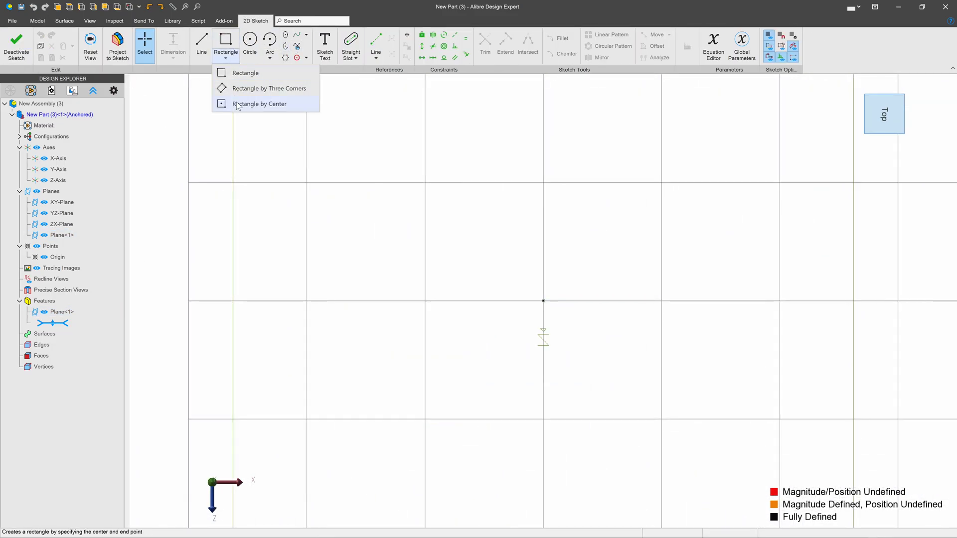
pyautogui.click(259, 103)
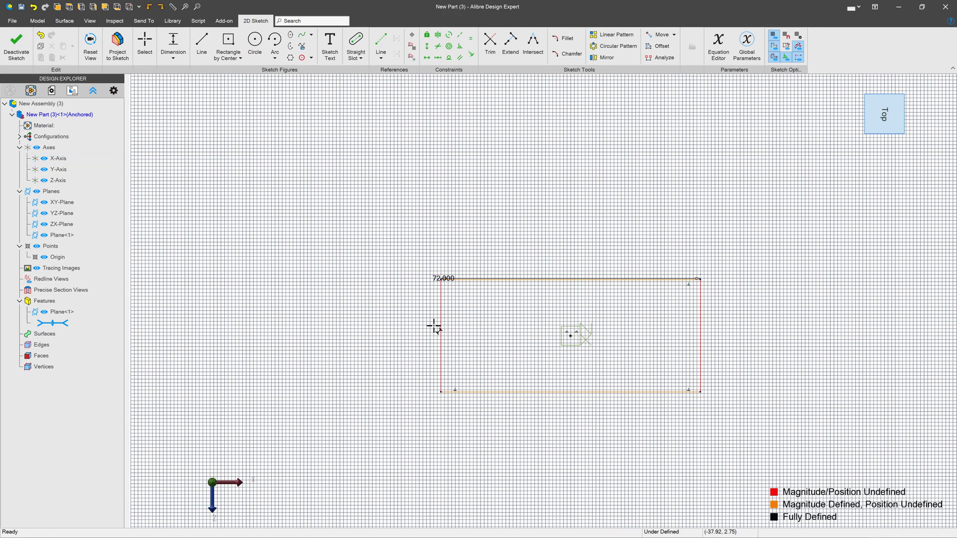
pyautogui.click(437, 325)
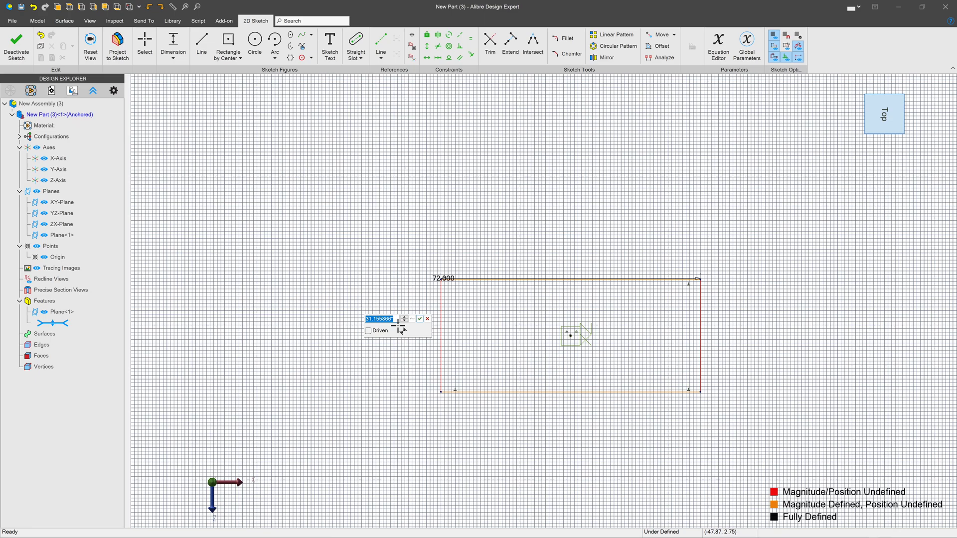
pyautogui.click(420, 319)
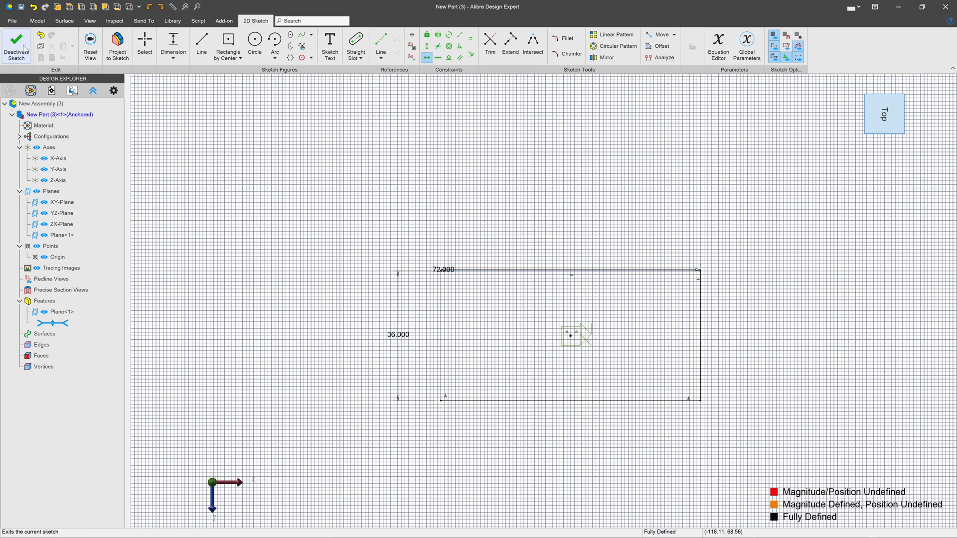
pyautogui.click(16, 46)
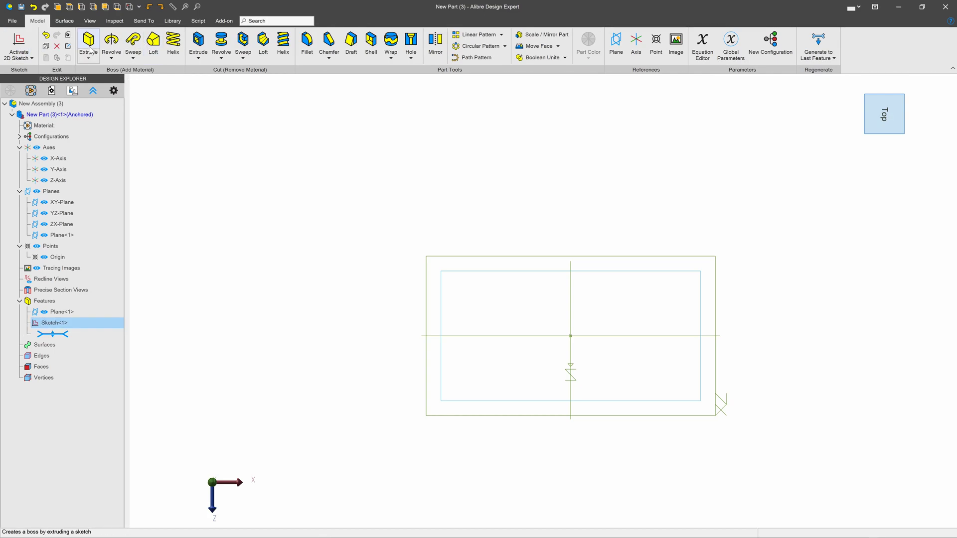
# Extrude Sketch<1> 0.5 deep into the table-top slab and exit part editing.
pyautogui.click(88, 40)
pyautogui.write('.5')
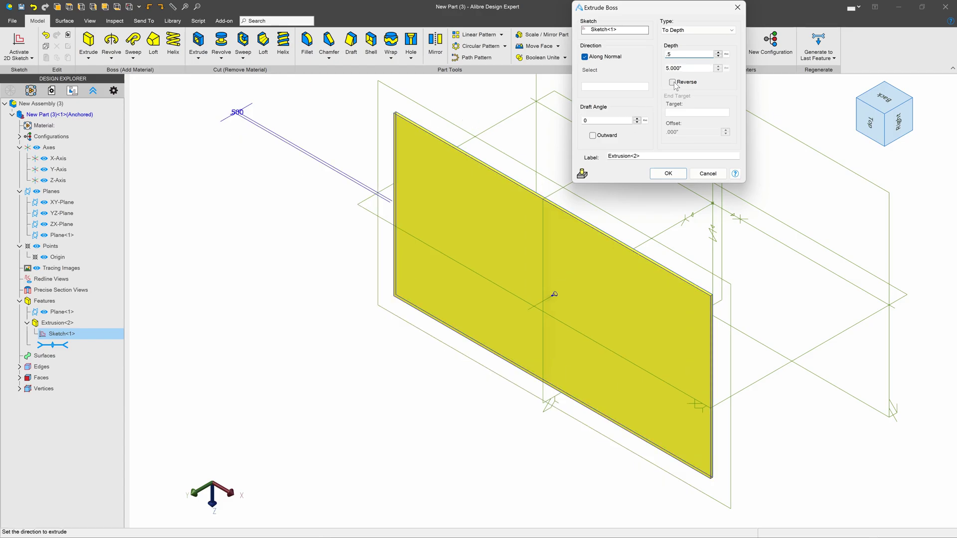
pyautogui.click(668, 173)
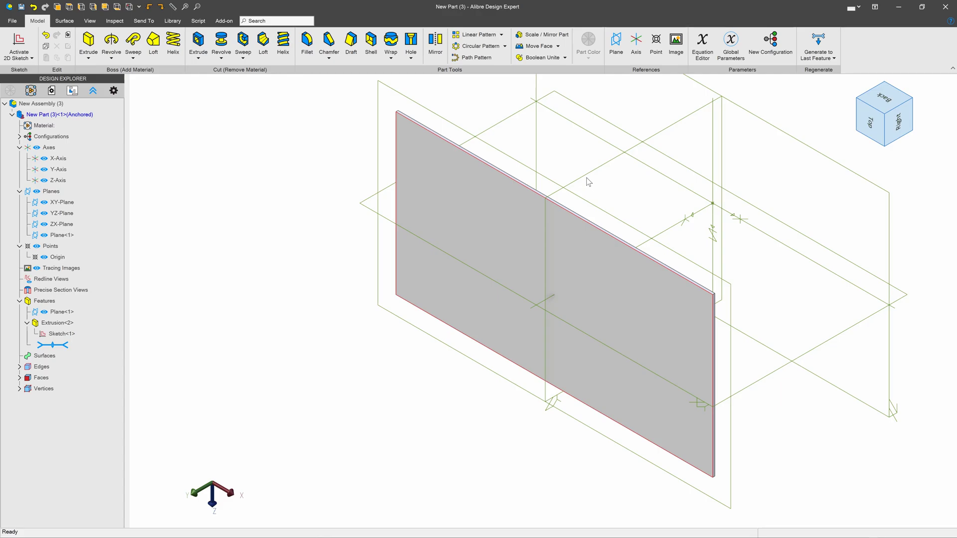
pyautogui.click(60, 115)
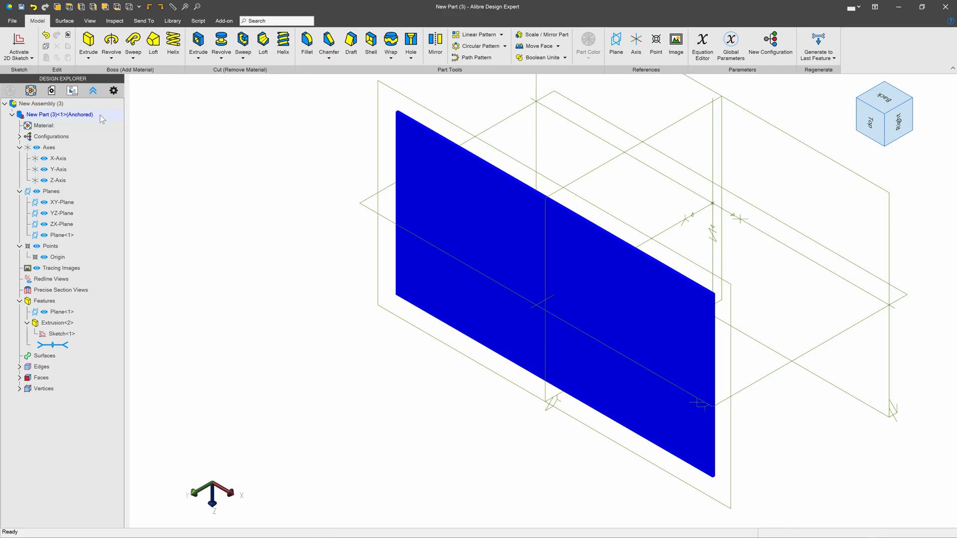
pyautogui.rightClick(59, 114)
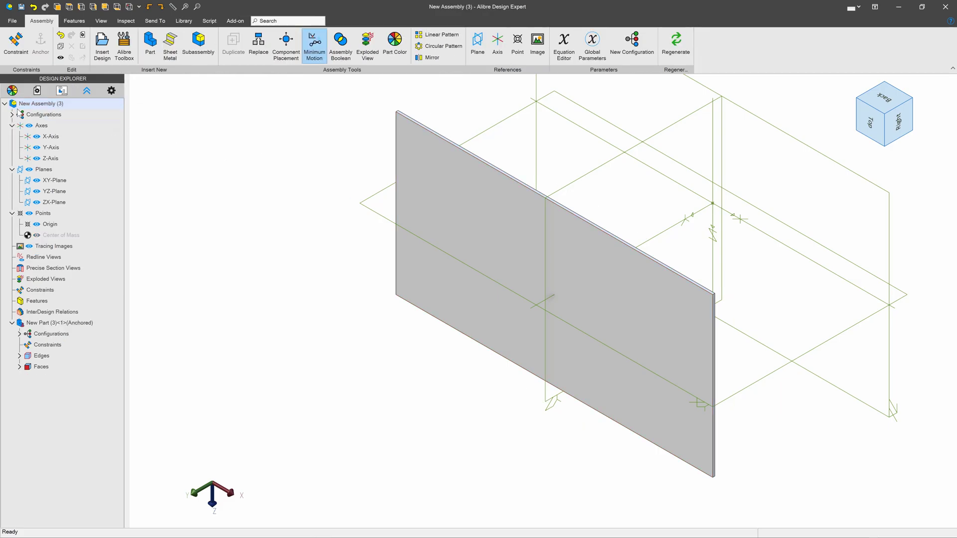
# Insert New Part (4) into the assembly beside the table top.
pyautogui.click(39, 104)
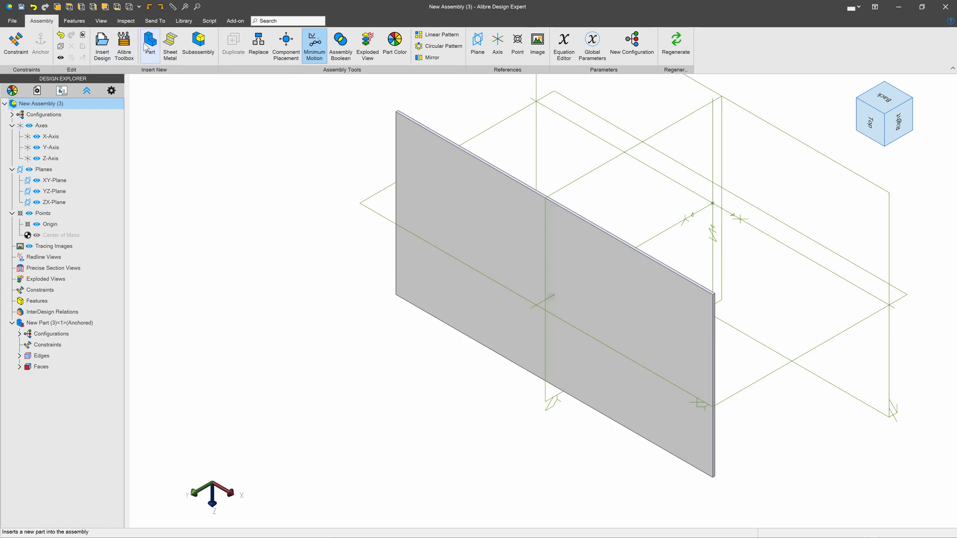
pyautogui.click(150, 44)
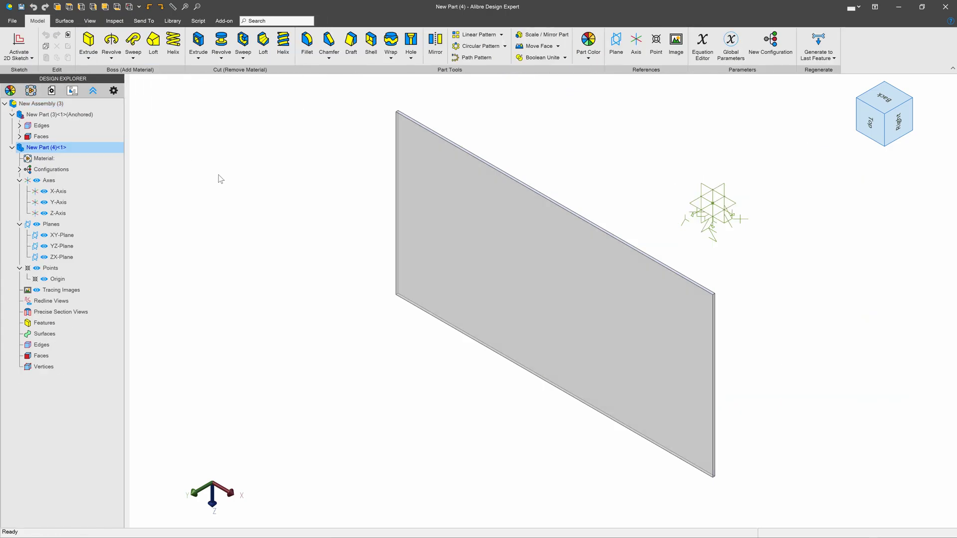
pyautogui.moveTo(204, 230)
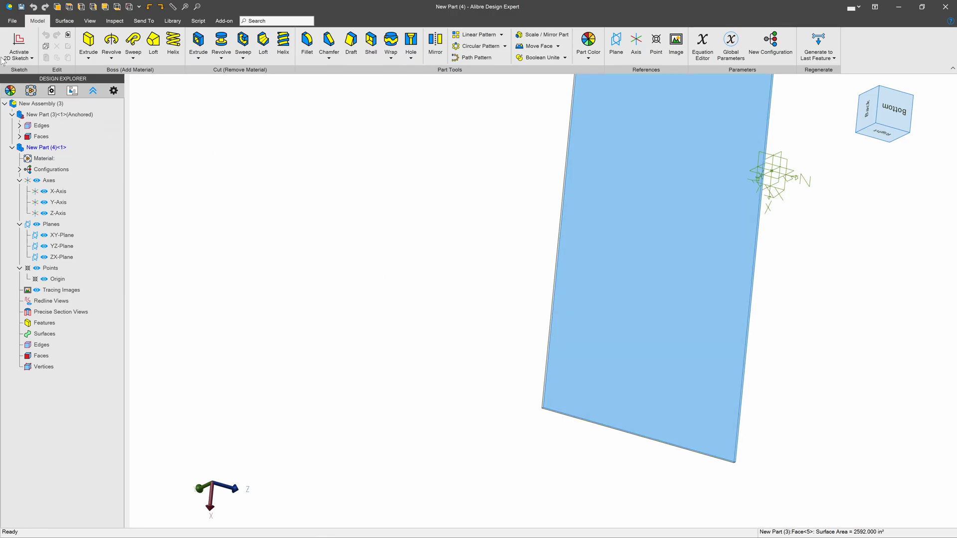
# Define the corner leg profile as a 3.000 square with equal sides in Sketch<1>.
pyautogui.click(19, 46)
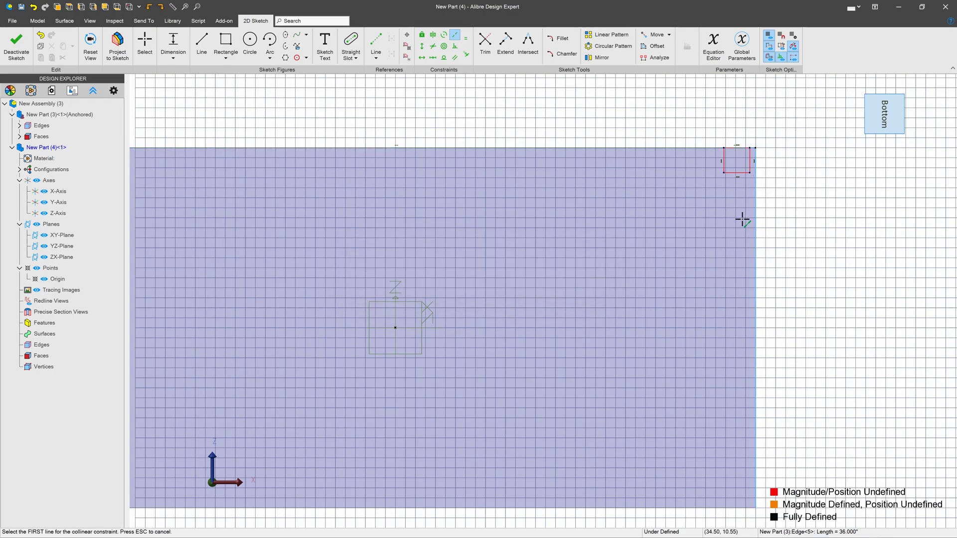
pyautogui.moveTo(750, 165)
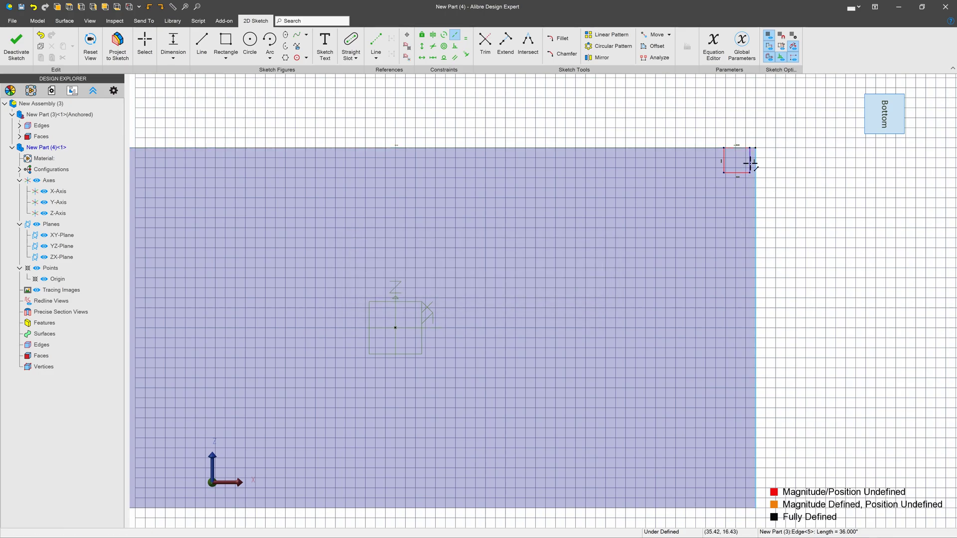
pyautogui.click(741, 163)
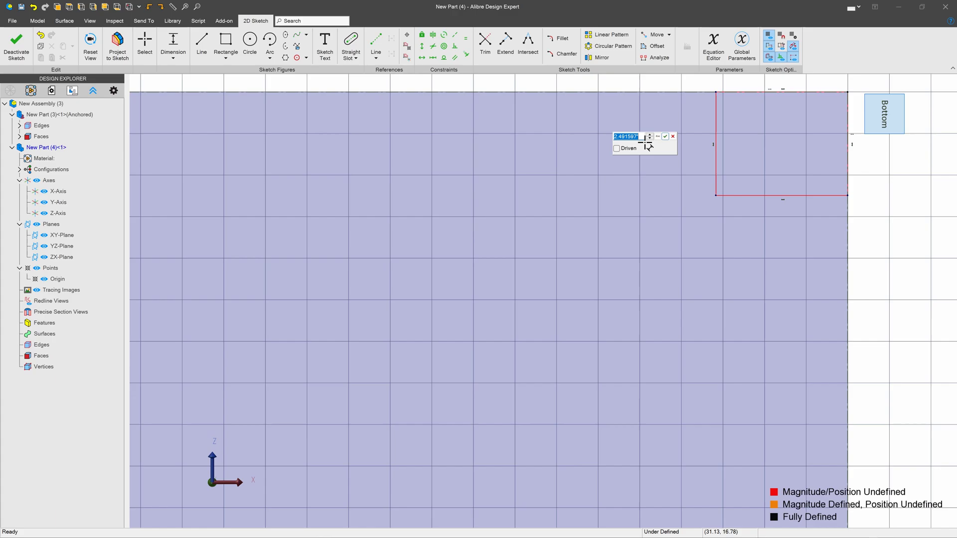
pyautogui.click(665, 136)
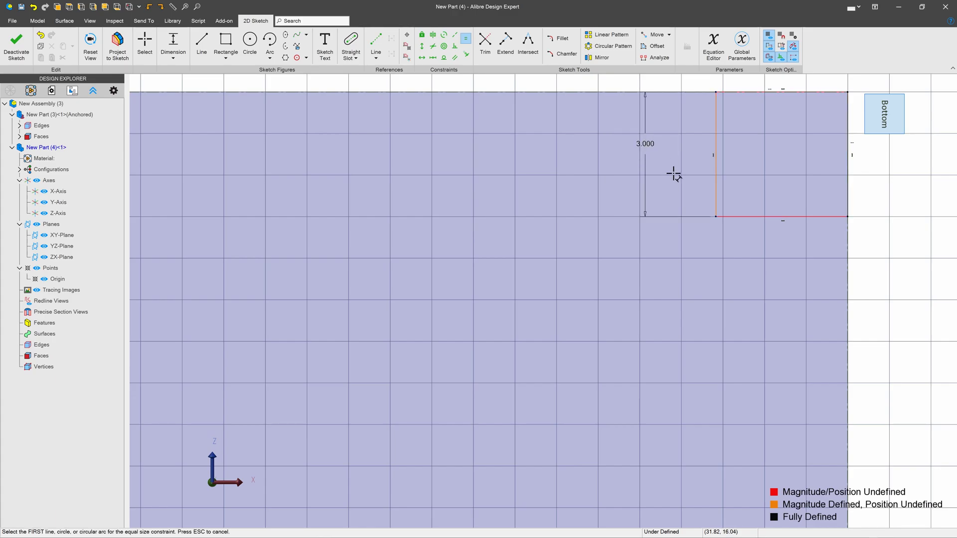
pyautogui.moveTo(679, 167)
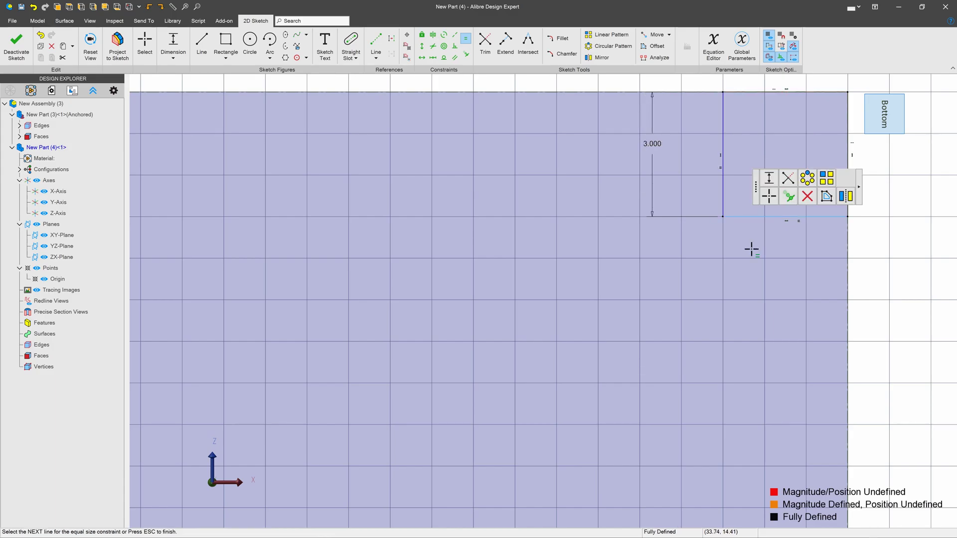
pyautogui.click(16, 46)
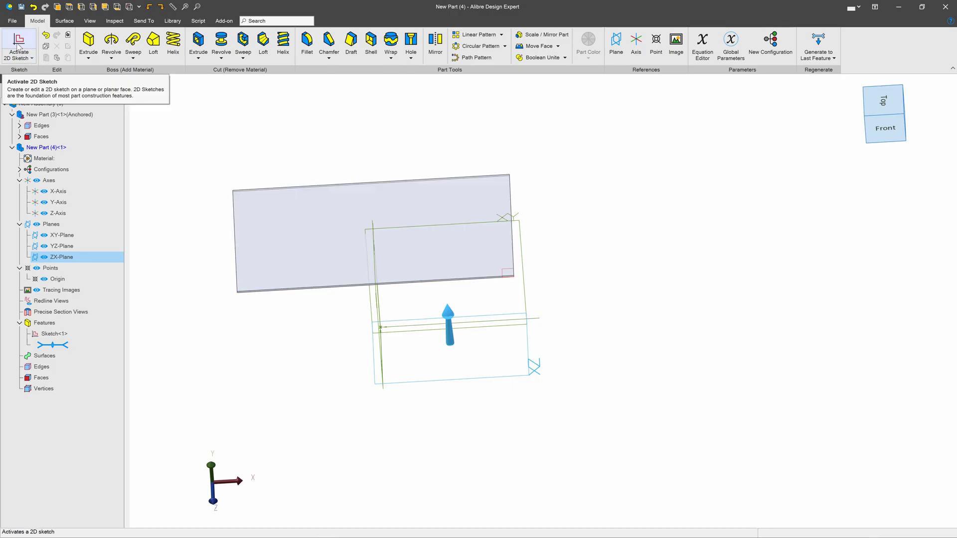
# Sketch a second rectangle on the ZX-Plane dimensioned 3 by 2 as Sketch<2>.
pyautogui.click(18, 43)
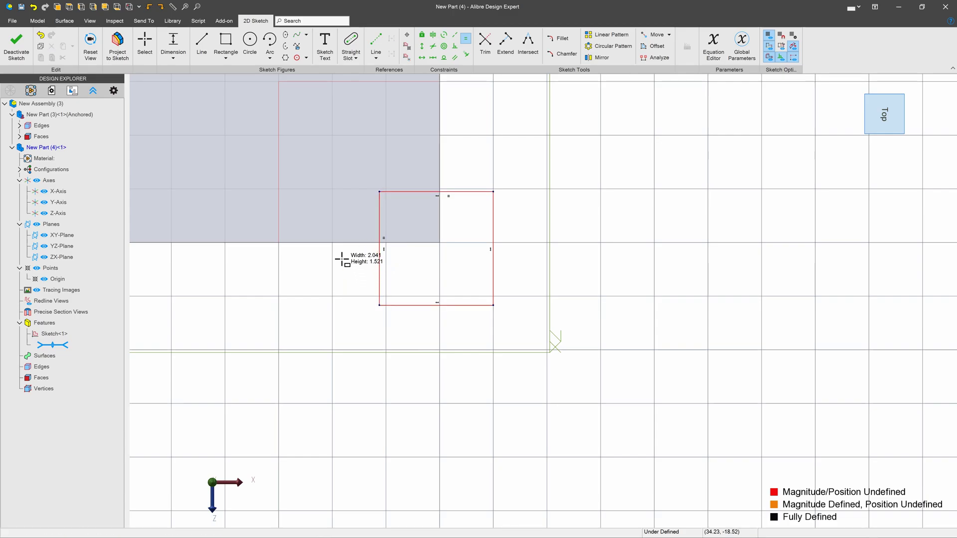
pyautogui.moveTo(460, 165)
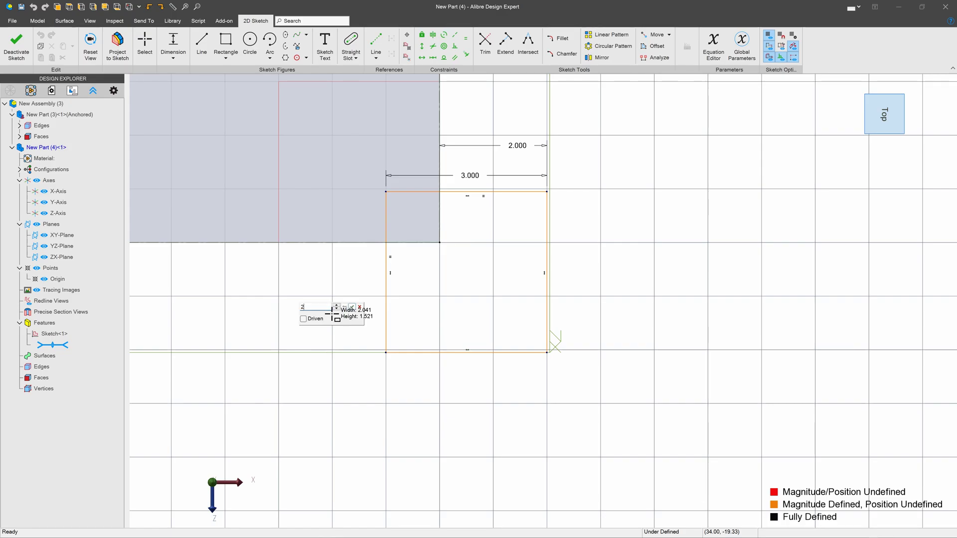
pyautogui.click(16, 46)
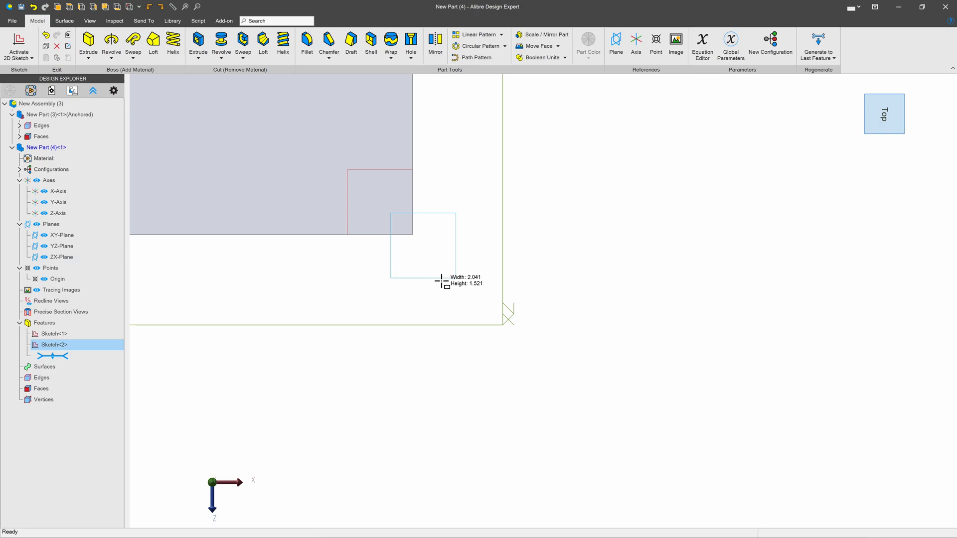
pyautogui.moveTo(479, 201)
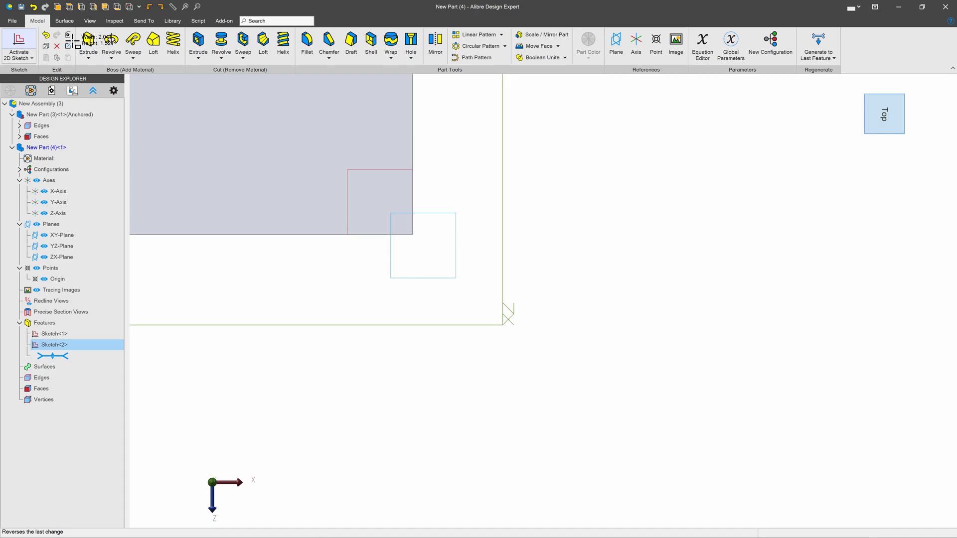
# Loft Sketch<1> and Sketch<2> into the tapered leg Loft<1>.
pyautogui.click(153, 45)
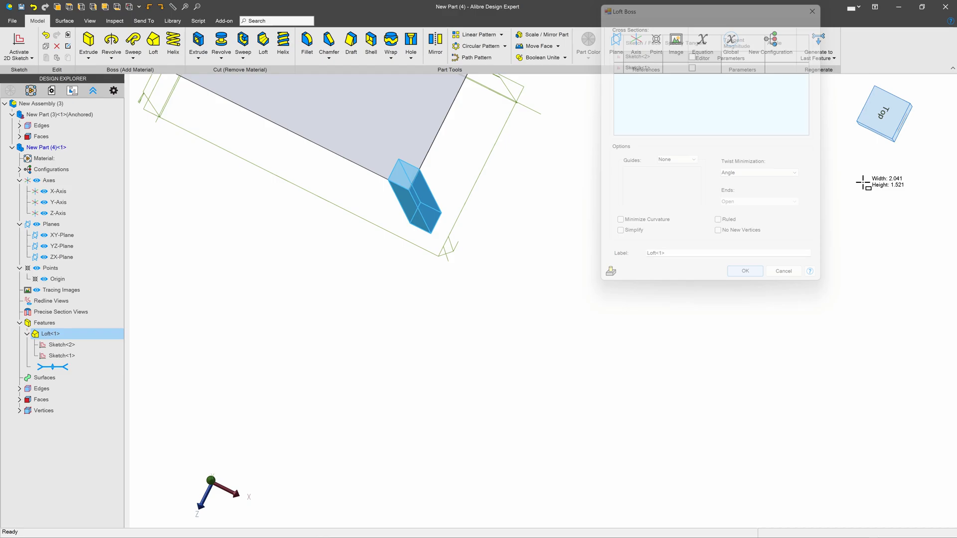
pyautogui.click(744, 270)
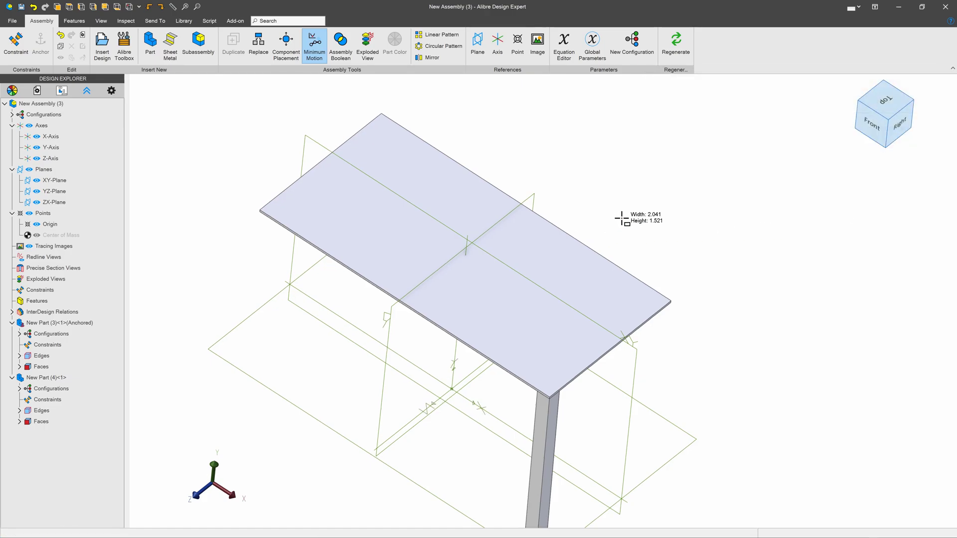
pyautogui.moveTo(635, 263)
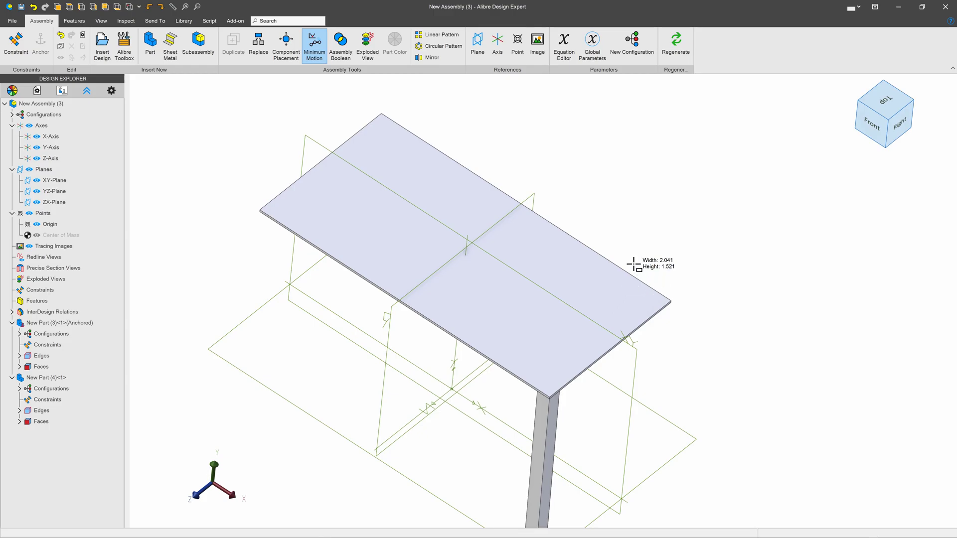
pyautogui.moveTo(491, 158)
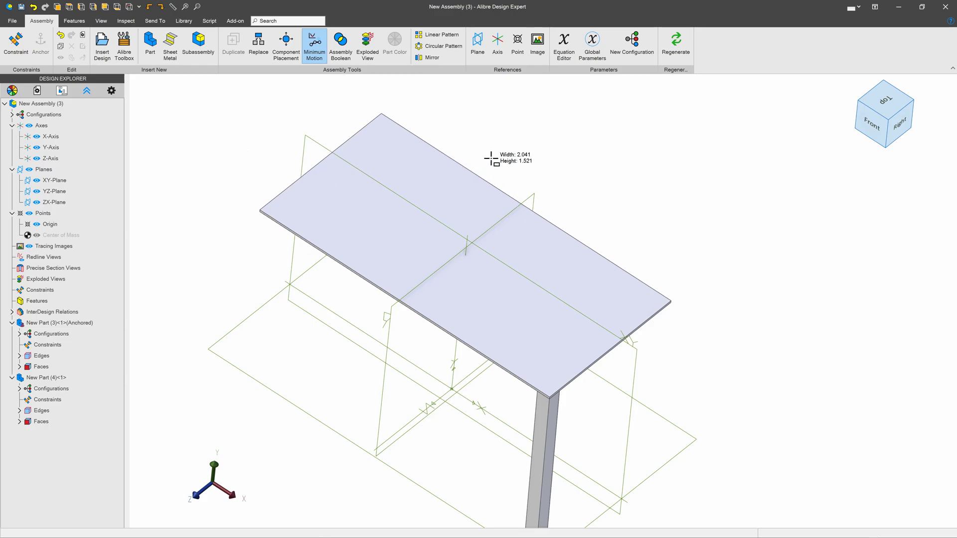
# Mirror New Part (4) across the XY-Plane as a handed copy, Mirror (1).
pyautogui.click(430, 57)
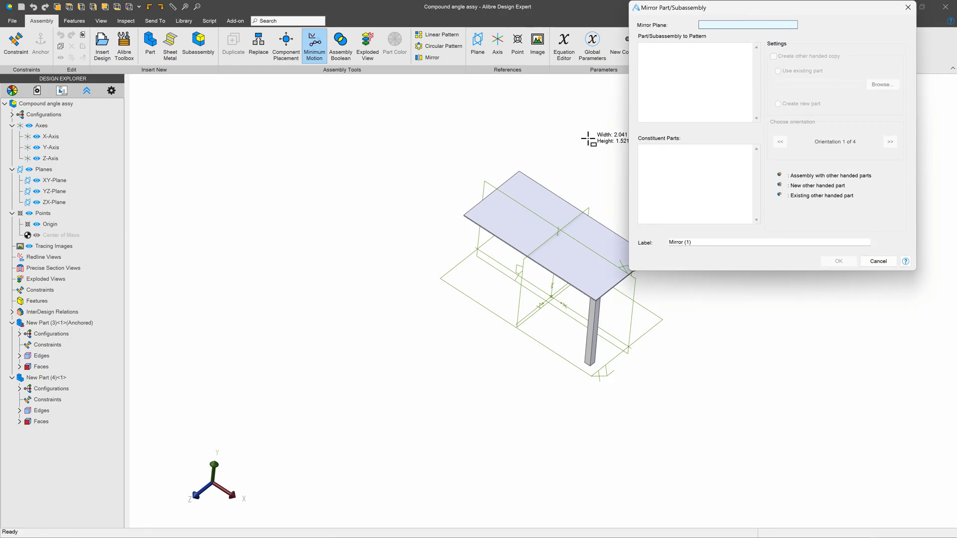
pyautogui.click(54, 180)
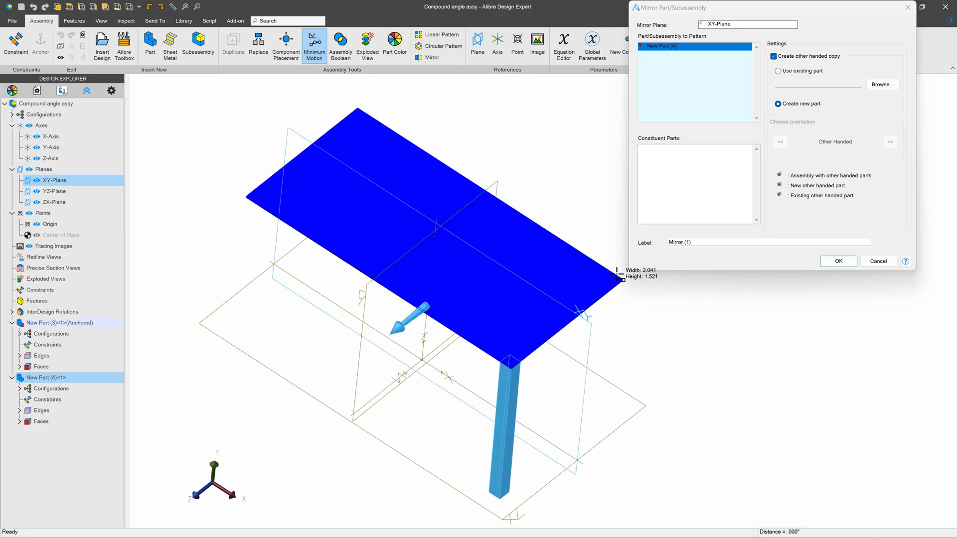
pyautogui.click(837, 261)
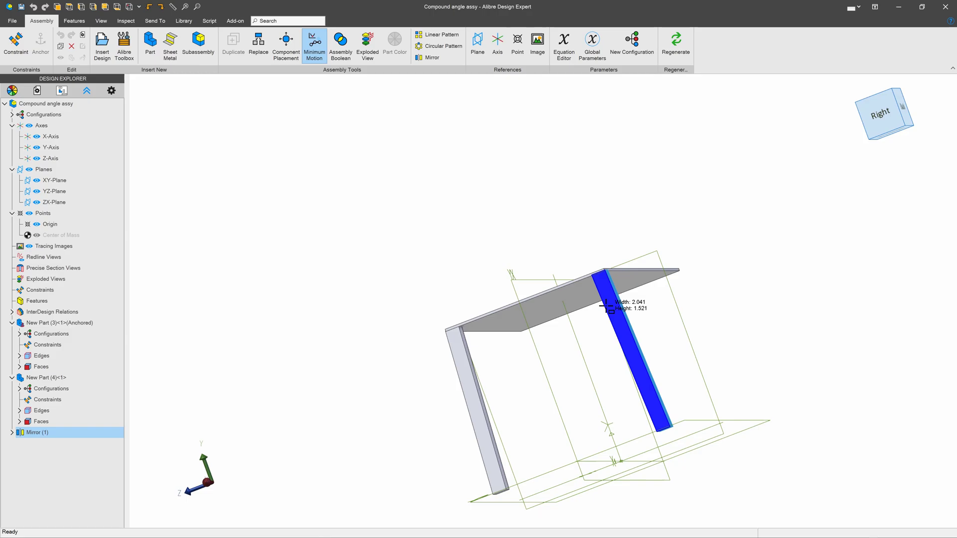
pyautogui.click(884, 113)
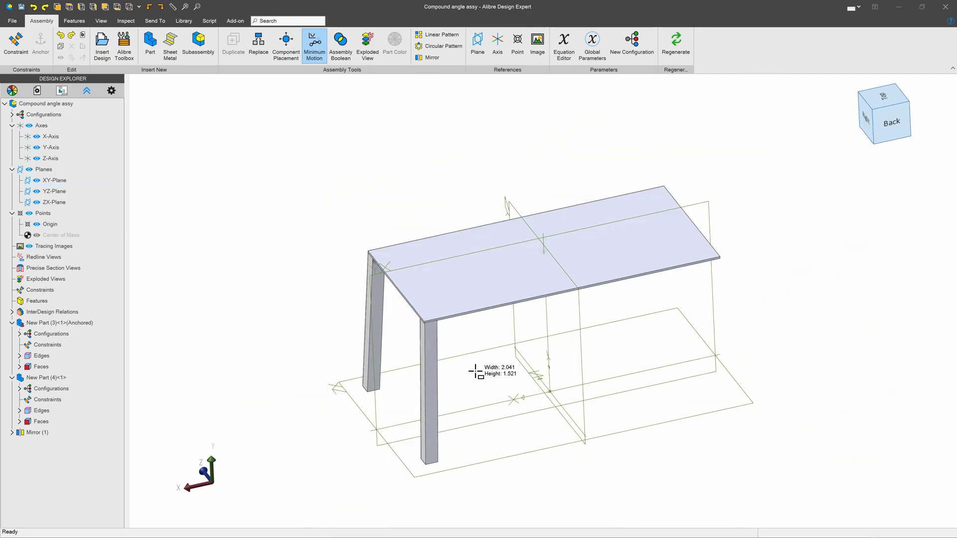
# Mirror the original leg across the YZ-Plane to create Mirror (2).
pyautogui.click(430, 57)
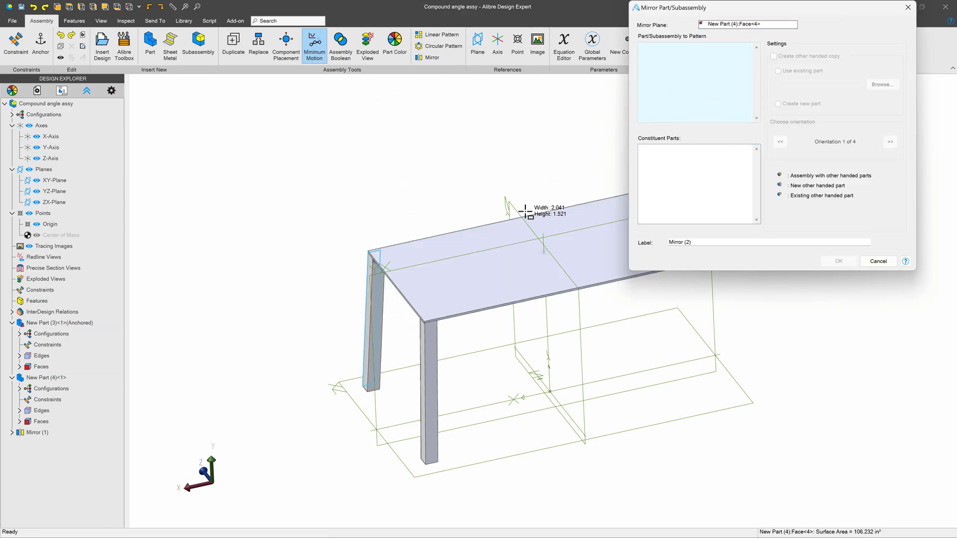
pyautogui.moveTo(696, 168)
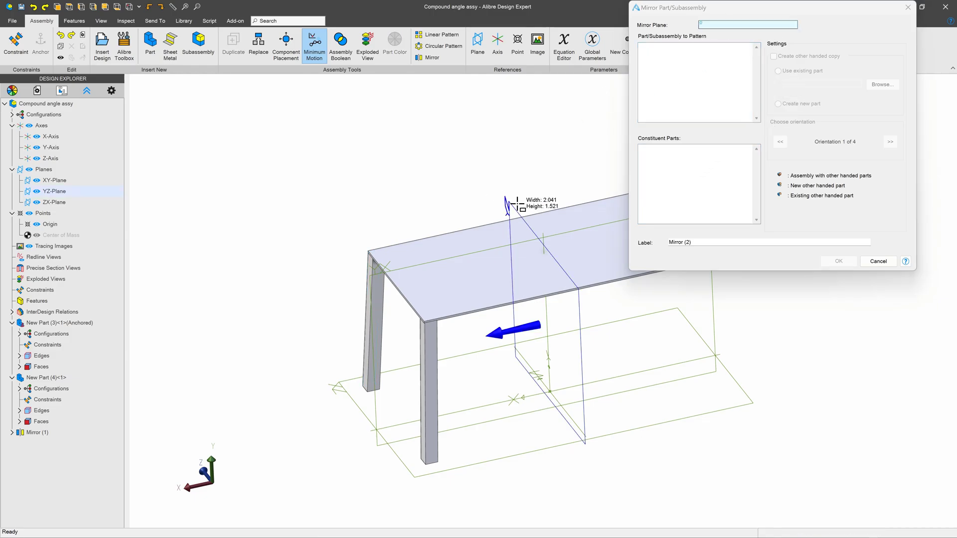
pyautogui.click(54, 190)
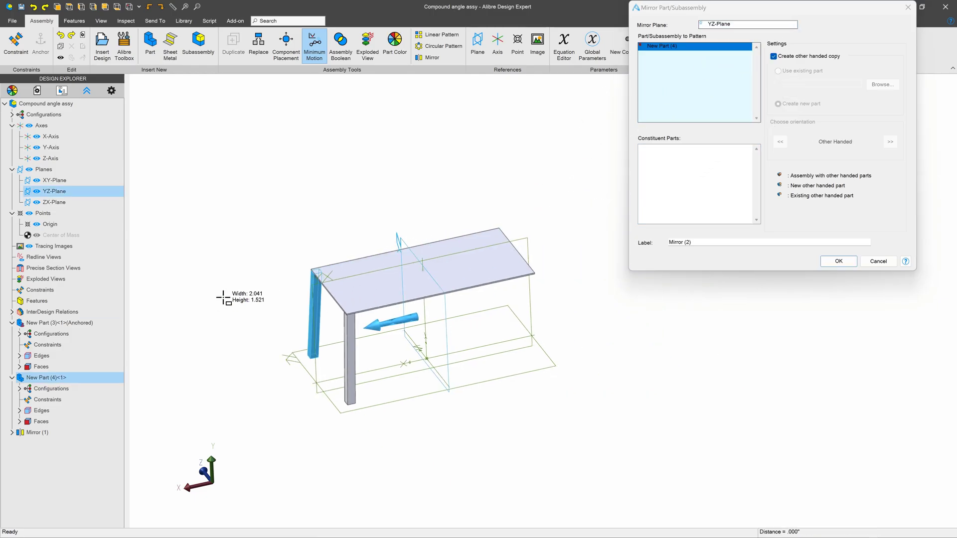
pyautogui.click(837, 262)
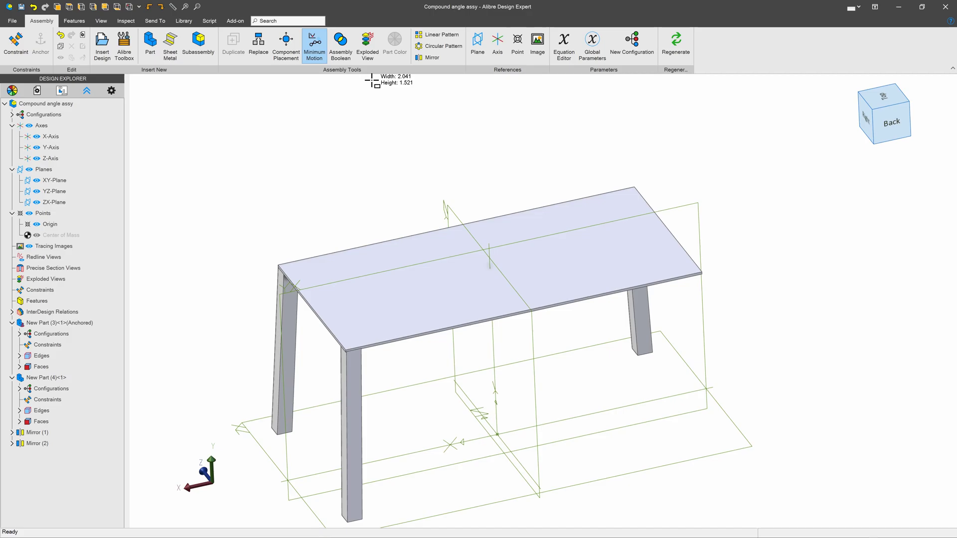
# Circular-pattern New Part (4) into 2 instances at 180° about the Y-Axis.
pyautogui.click(437, 46)
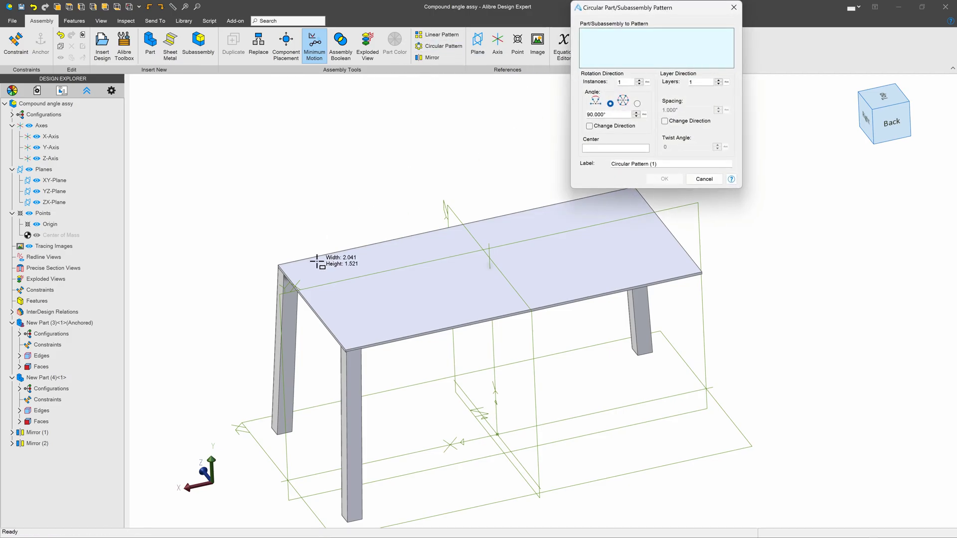
pyautogui.click(46, 377)
pyautogui.write('180')
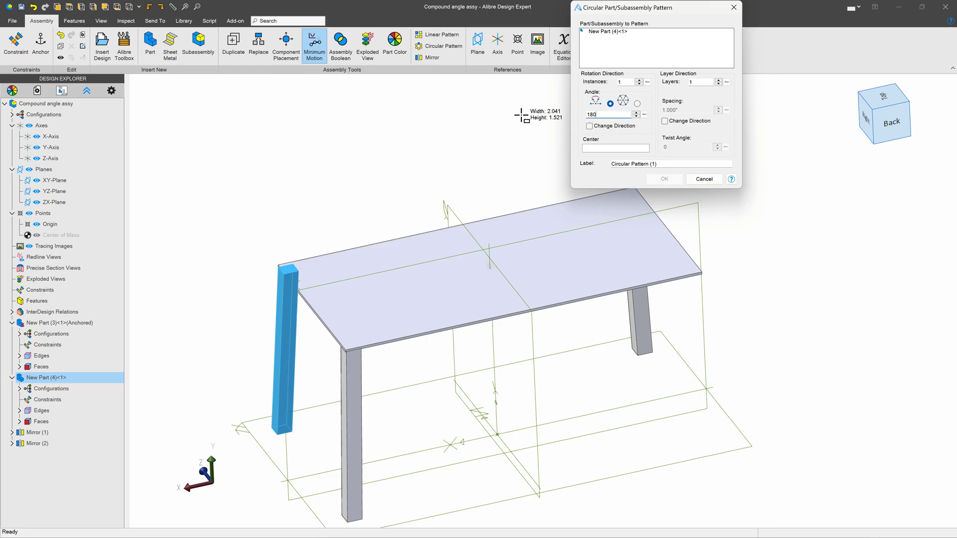
pyautogui.click(640, 79)
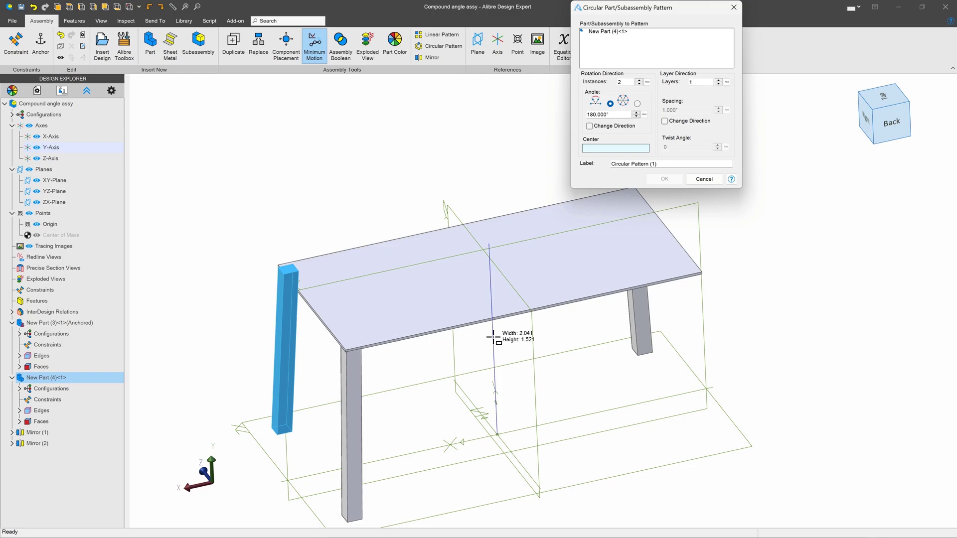
pyautogui.click(664, 179)
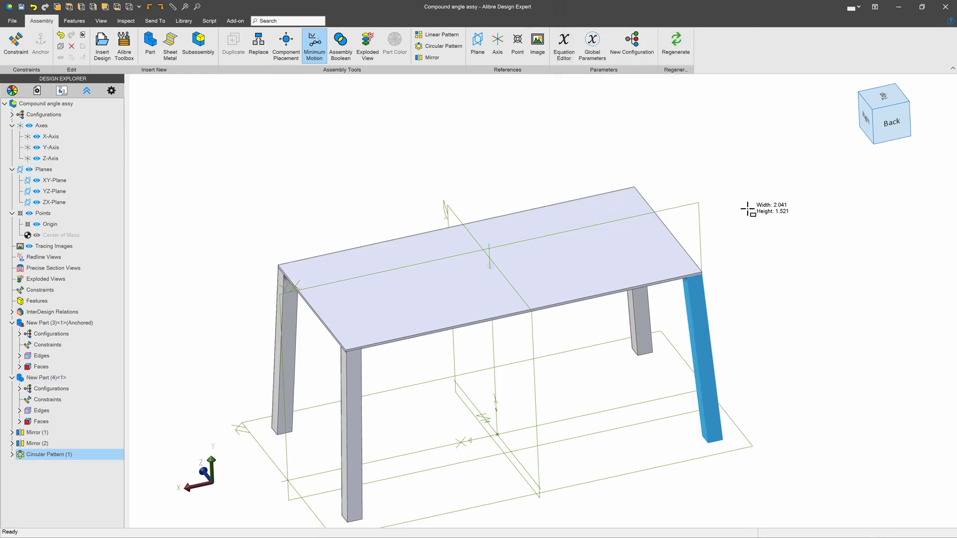
pyautogui.click(884, 114)
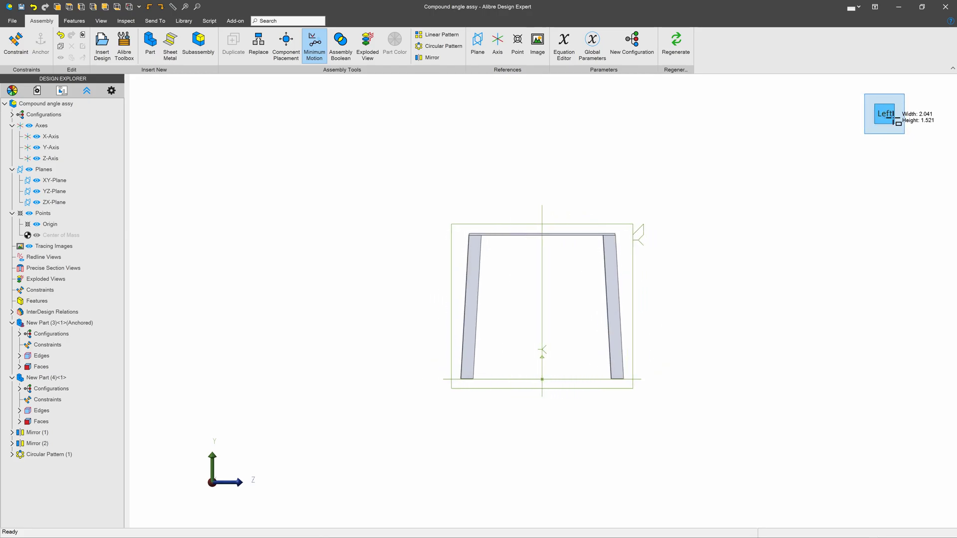
pyautogui.click(884, 104)
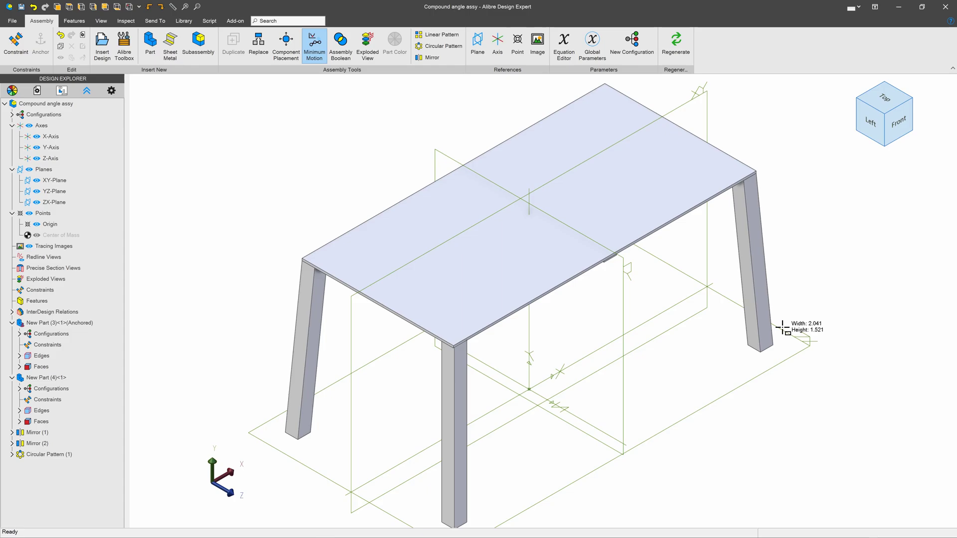
pyautogui.click(766, 274)
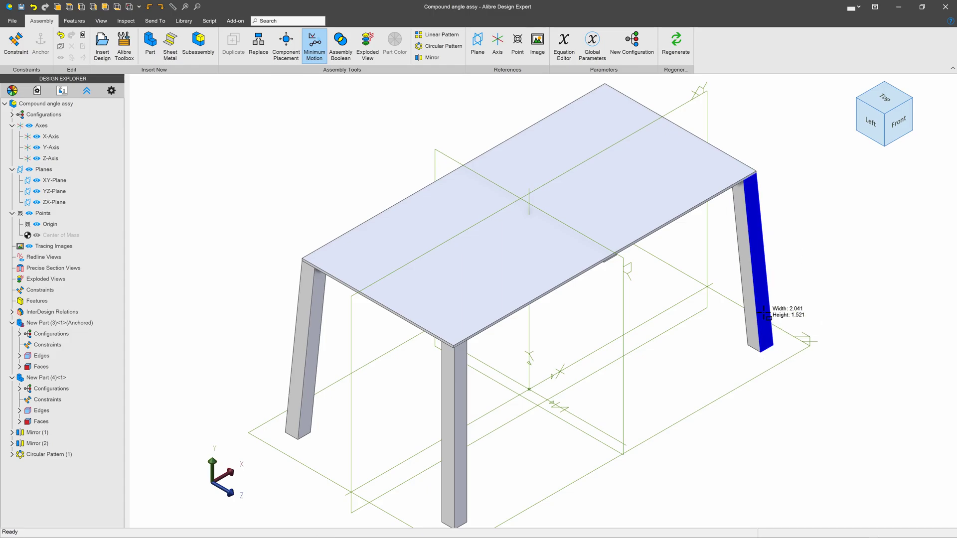